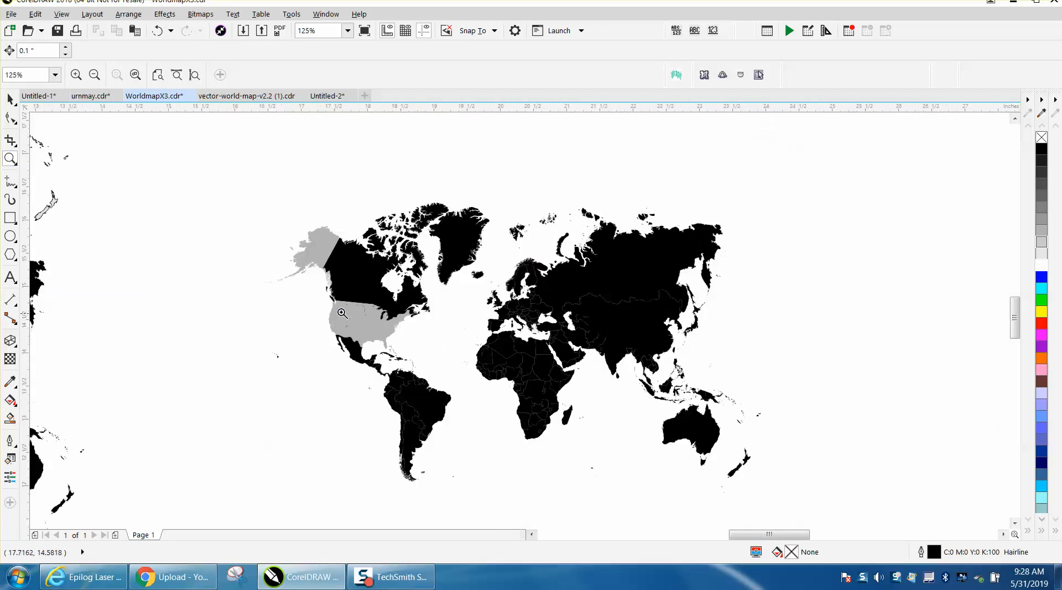
pyautogui.moveTo(277, 237)
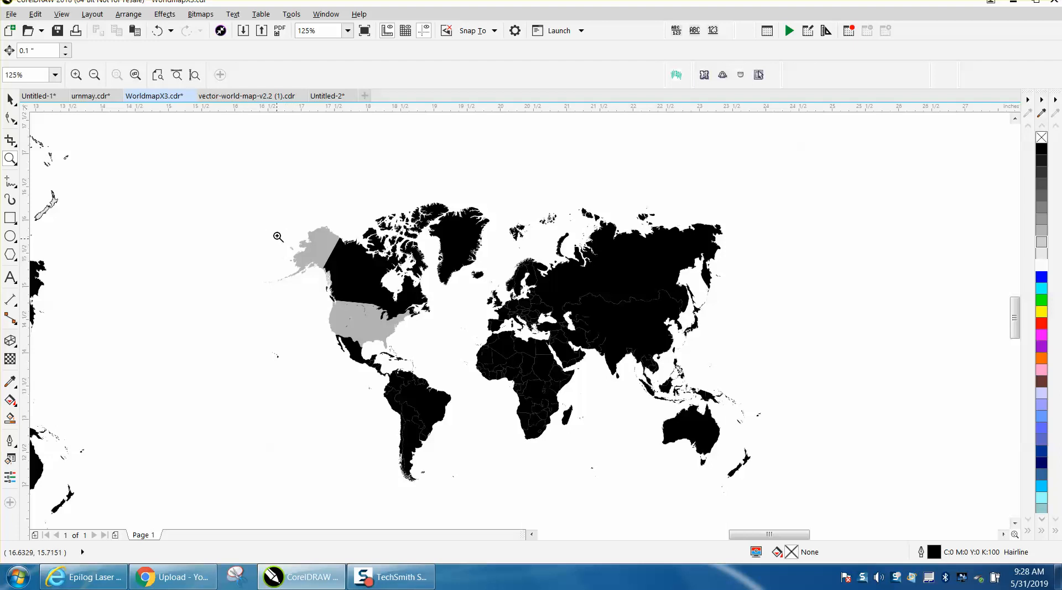
pyautogui.moveTo(740, 363)
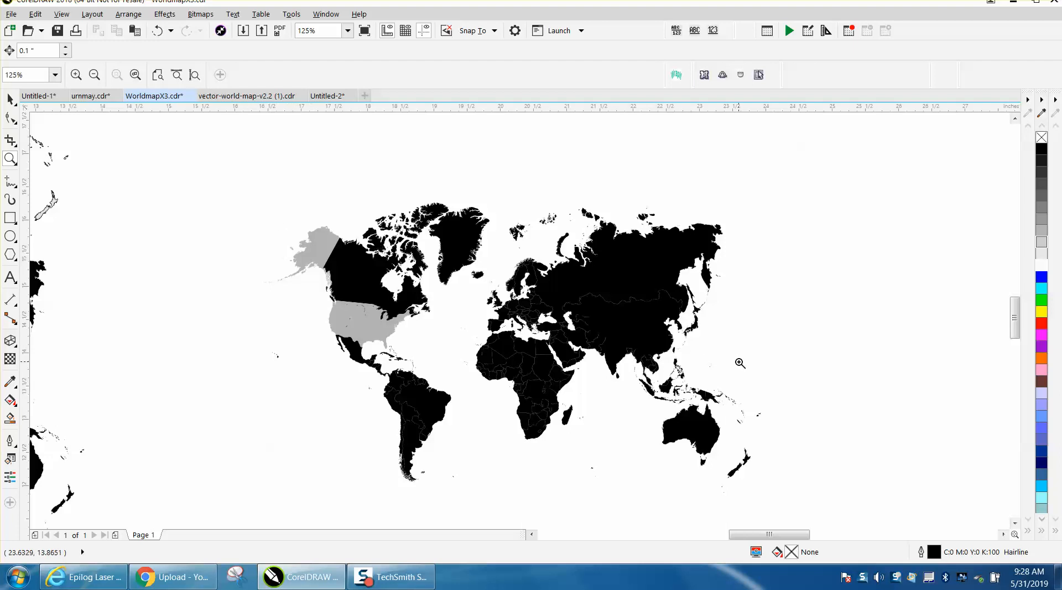
pyautogui.moveTo(667, 301)
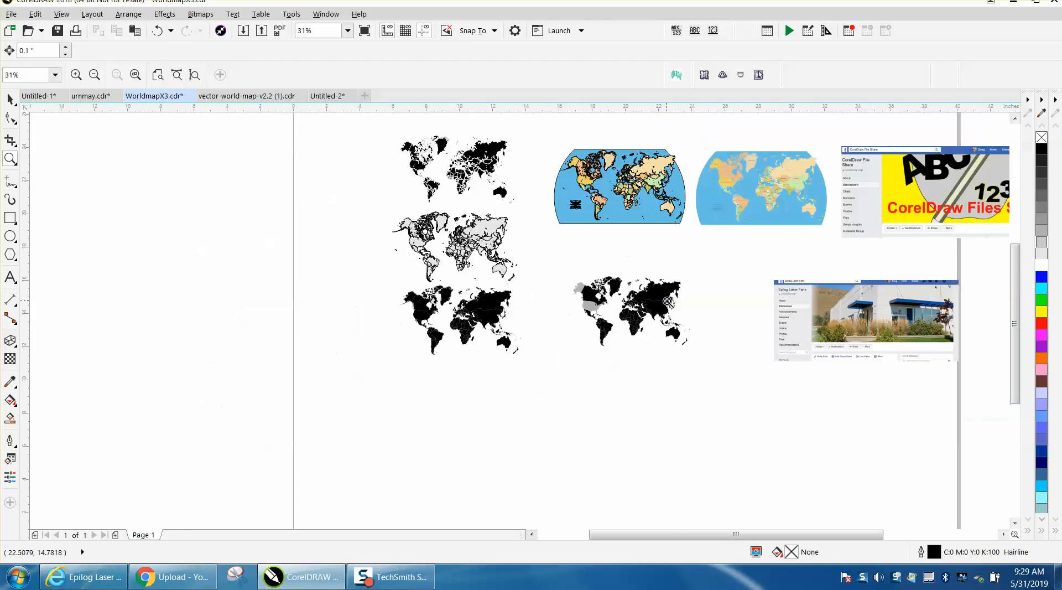
pyautogui.moveTo(747, 280)
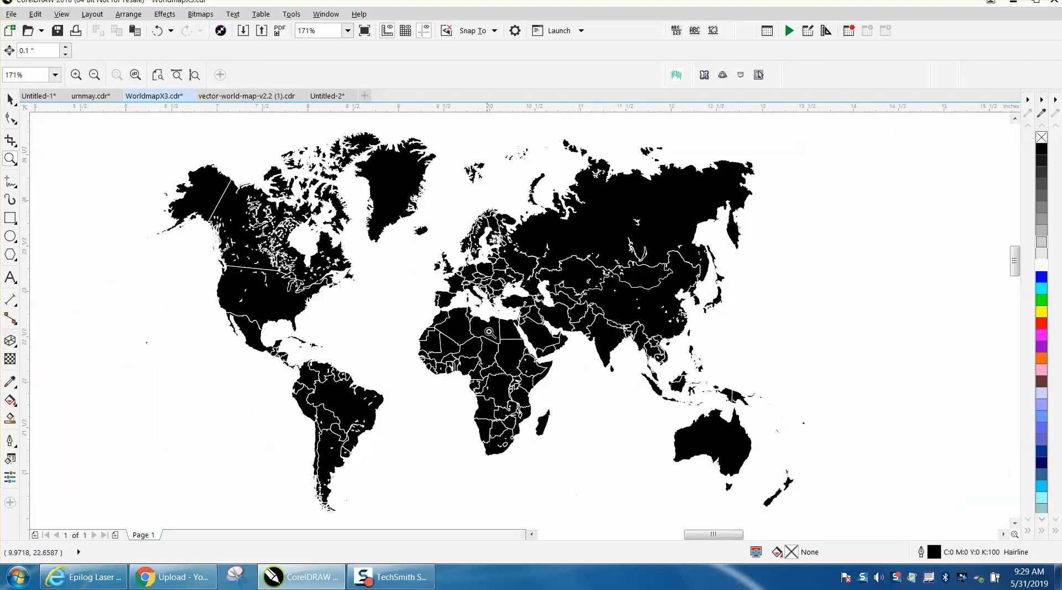
pyautogui.moveTo(513, 378)
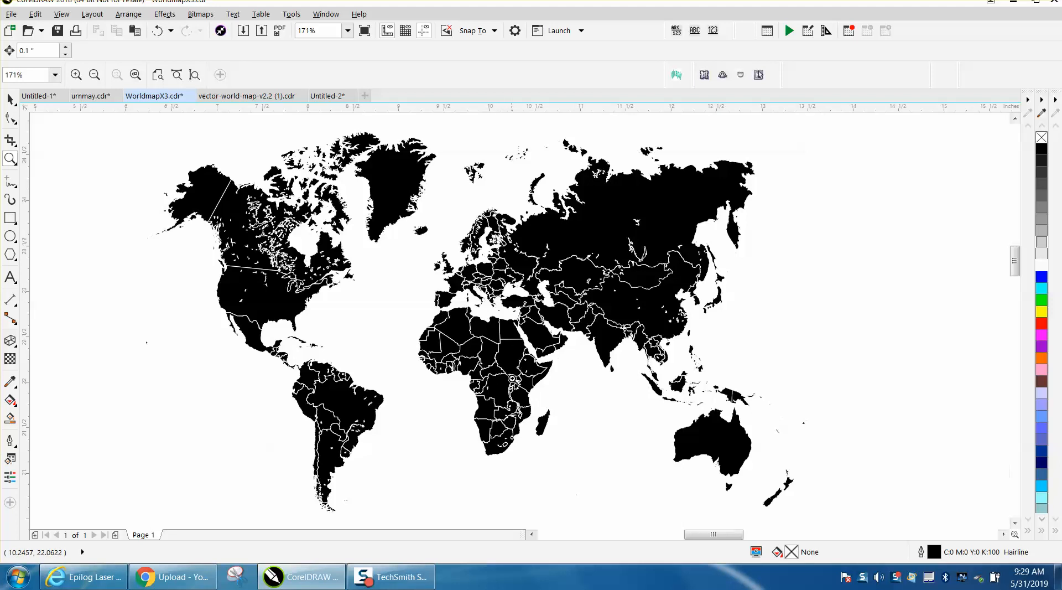
pyautogui.moveTo(505, 320)
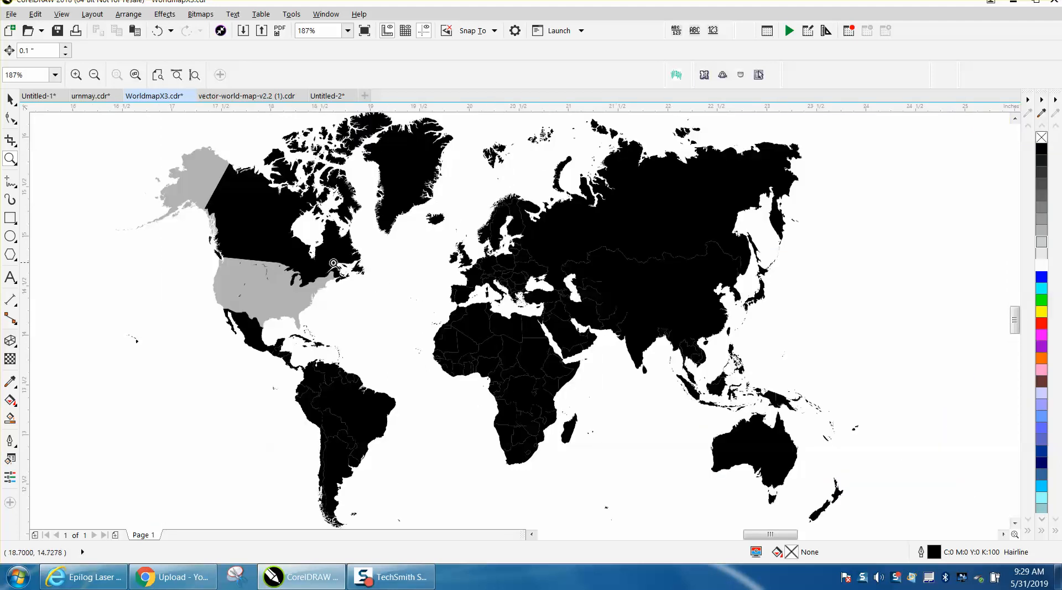
pyautogui.moveTo(337, 404)
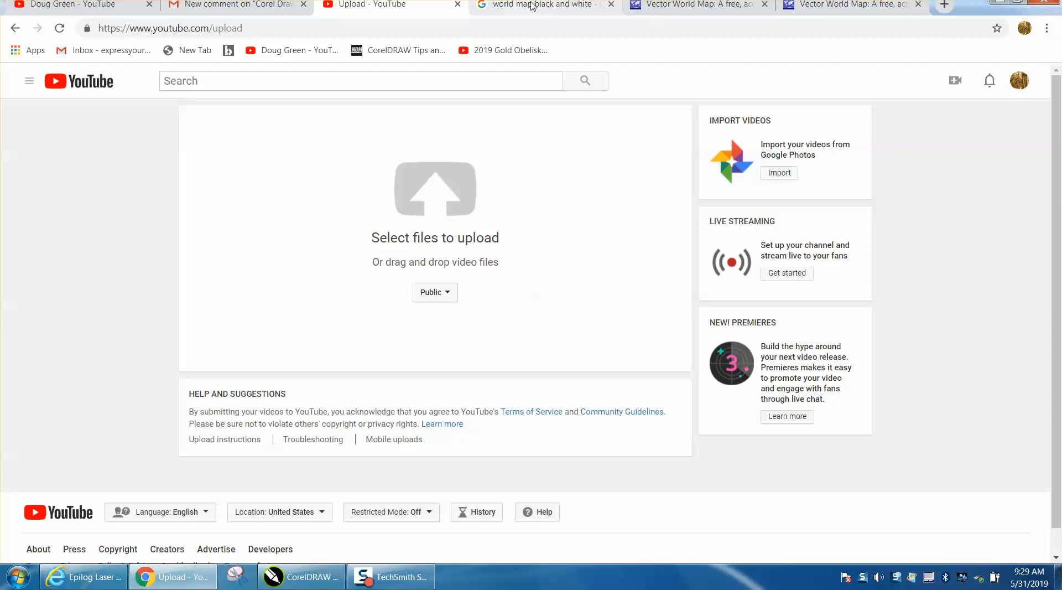
# Show the VectorWorldMap.com free political world map download page in Chrome
pyautogui.click(694, 5)
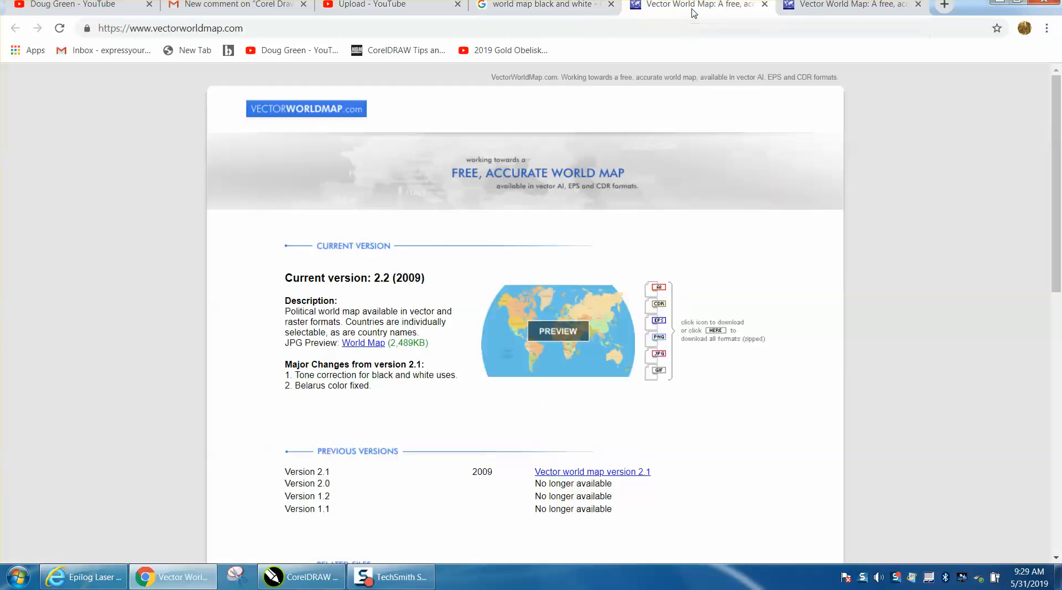
pyautogui.moveTo(305, 109)
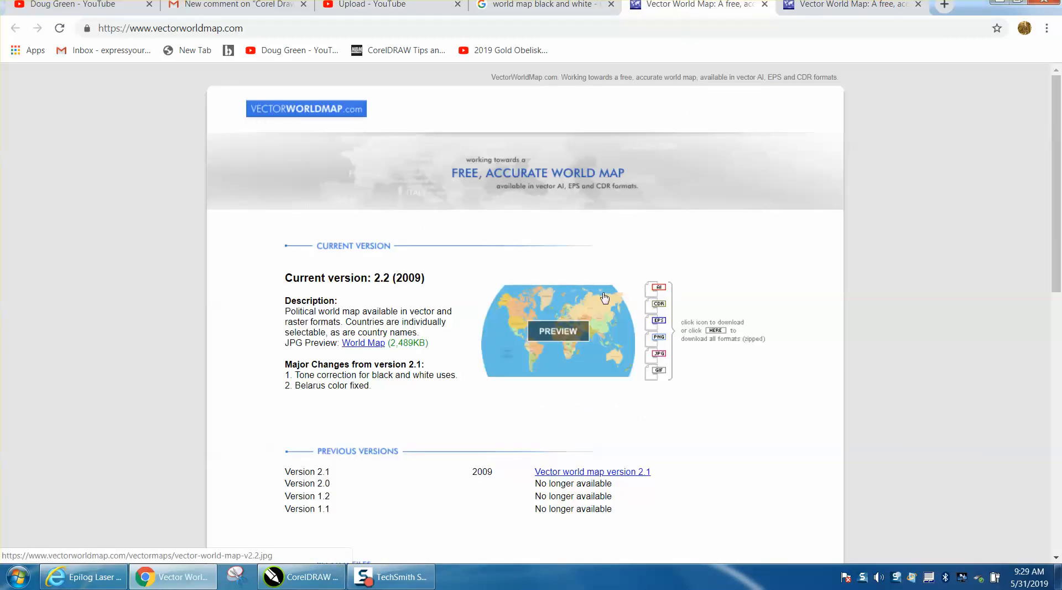
pyautogui.moveTo(657, 305)
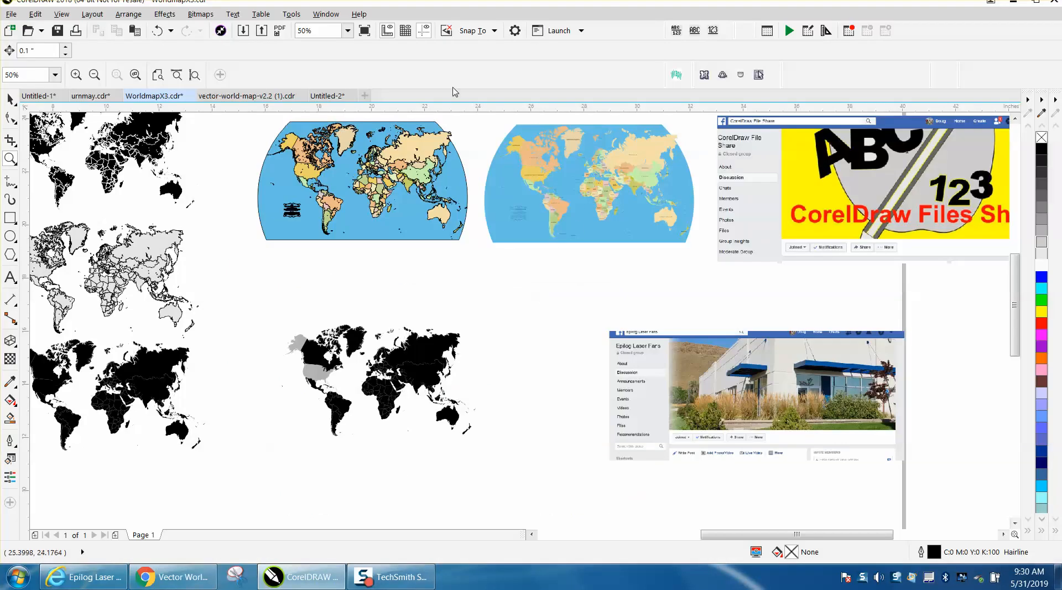
# Switch through the open documents to the colored vector world map file
pyautogui.click(327, 95)
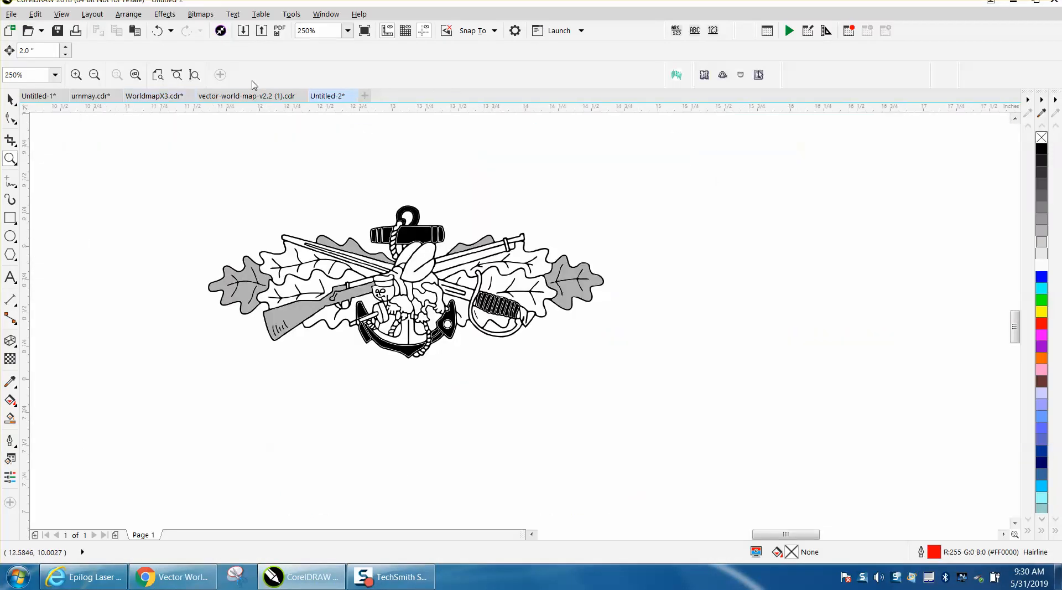
pyautogui.click(153, 96)
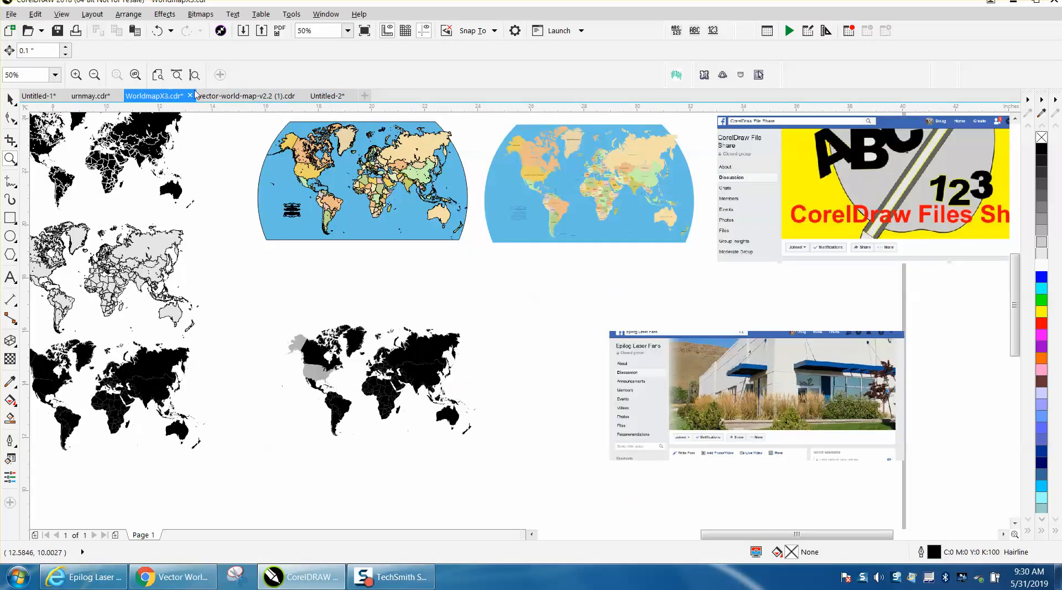
pyautogui.click(244, 96)
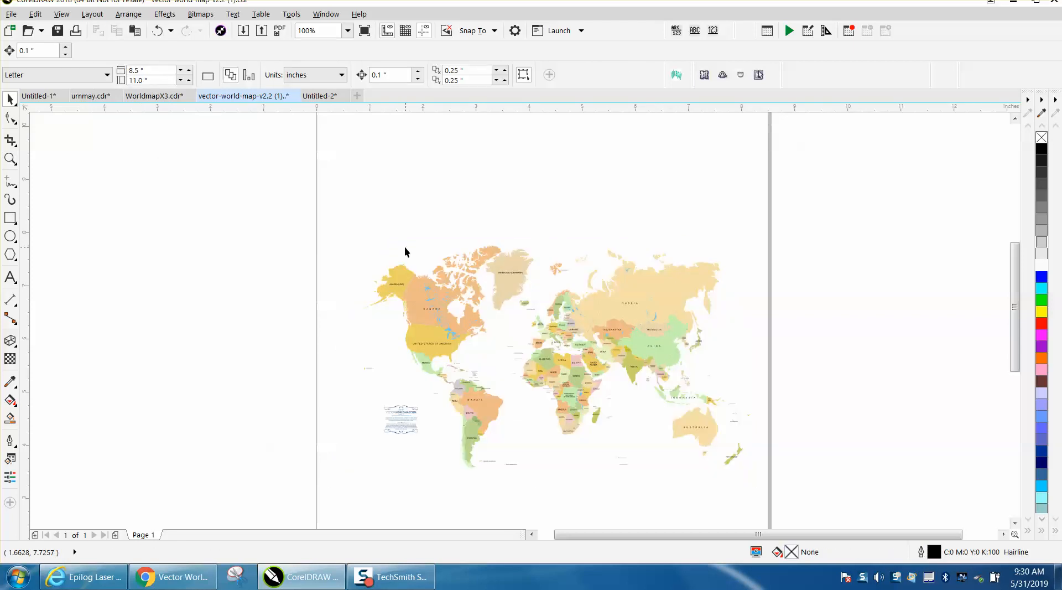
# Zoom in on the VectorWorldMap.com credit notice beside South America and select it
pyautogui.click(10, 159)
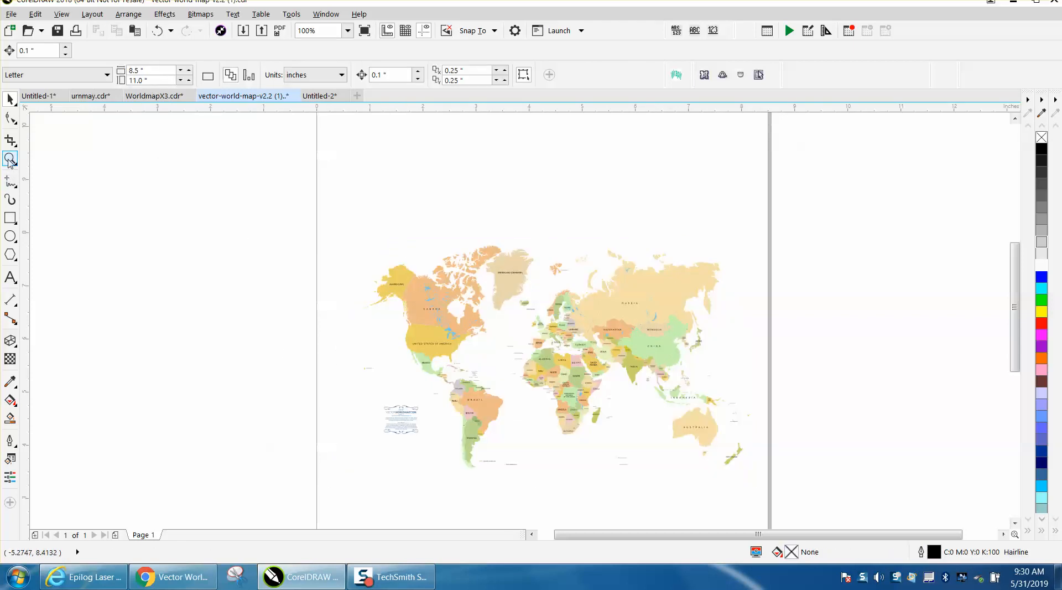
pyautogui.click(420, 298)
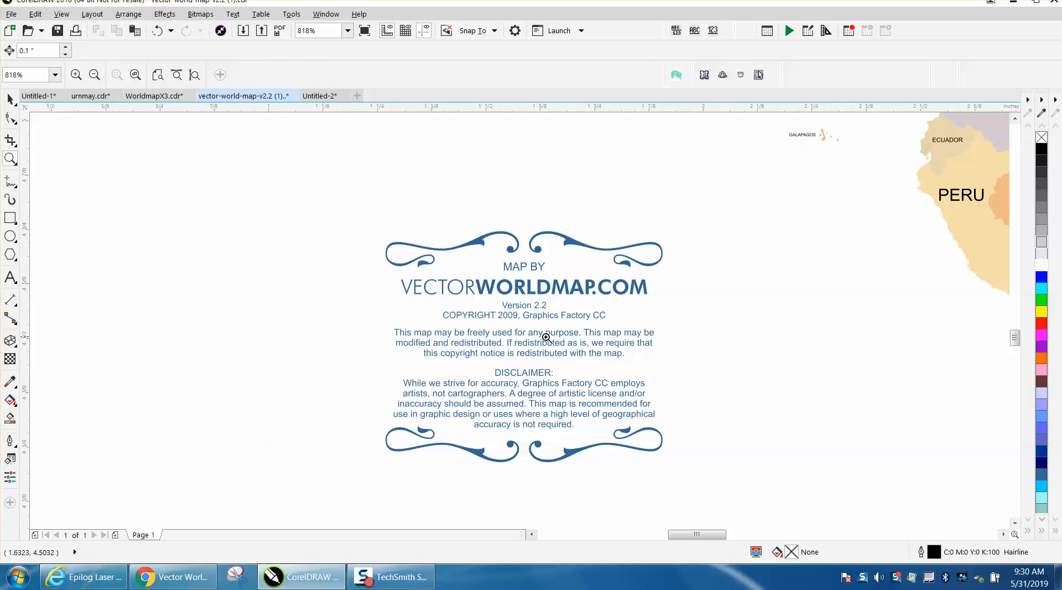
pyautogui.moveTo(424, 317)
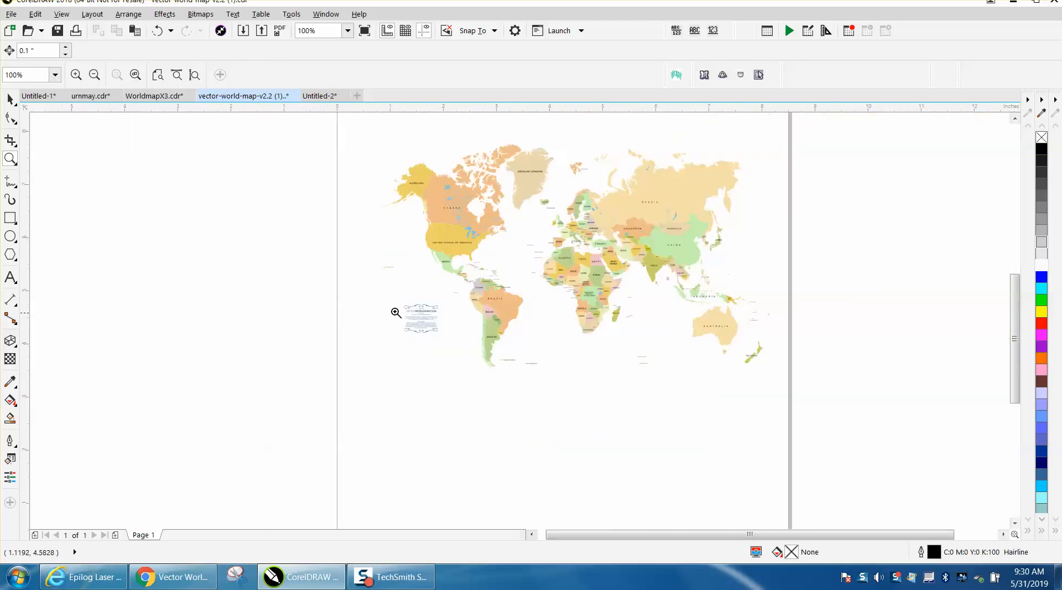
pyautogui.click(420, 317)
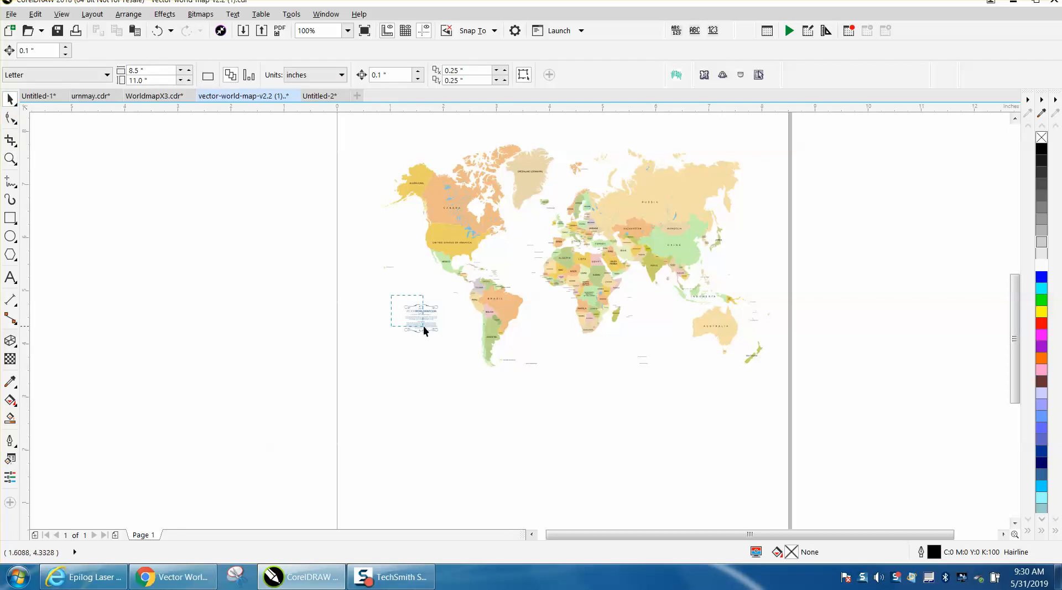
pyautogui.click(157, 202)
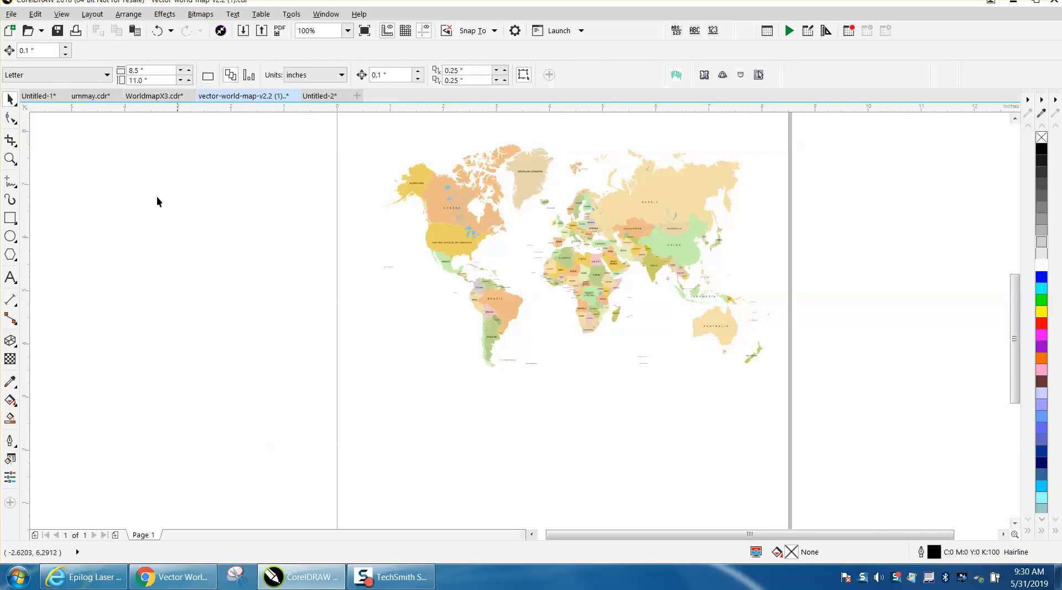
pyautogui.click(10, 159)
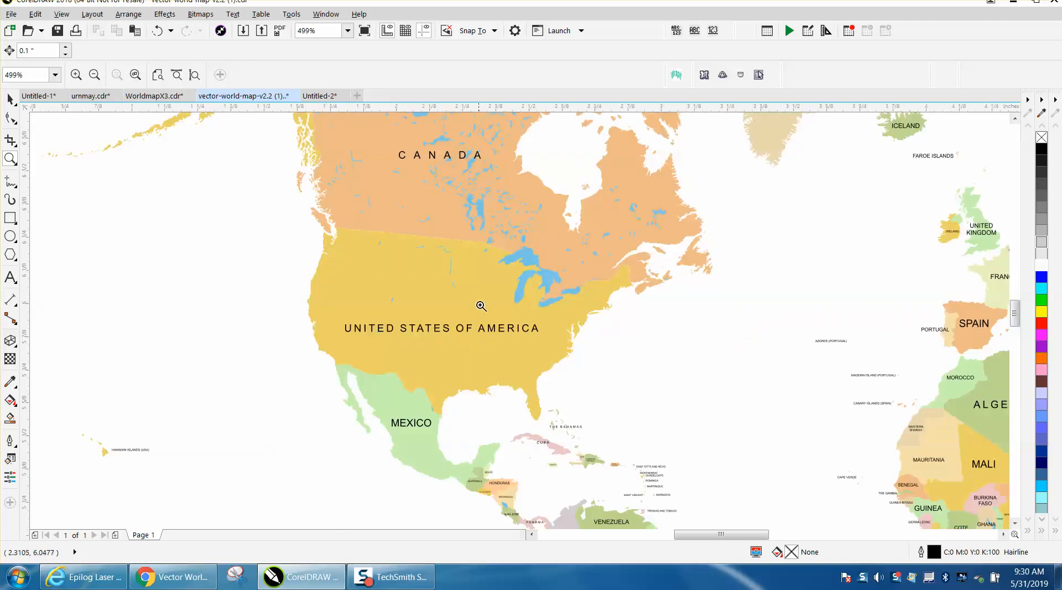
pyautogui.moveTo(502, 332)
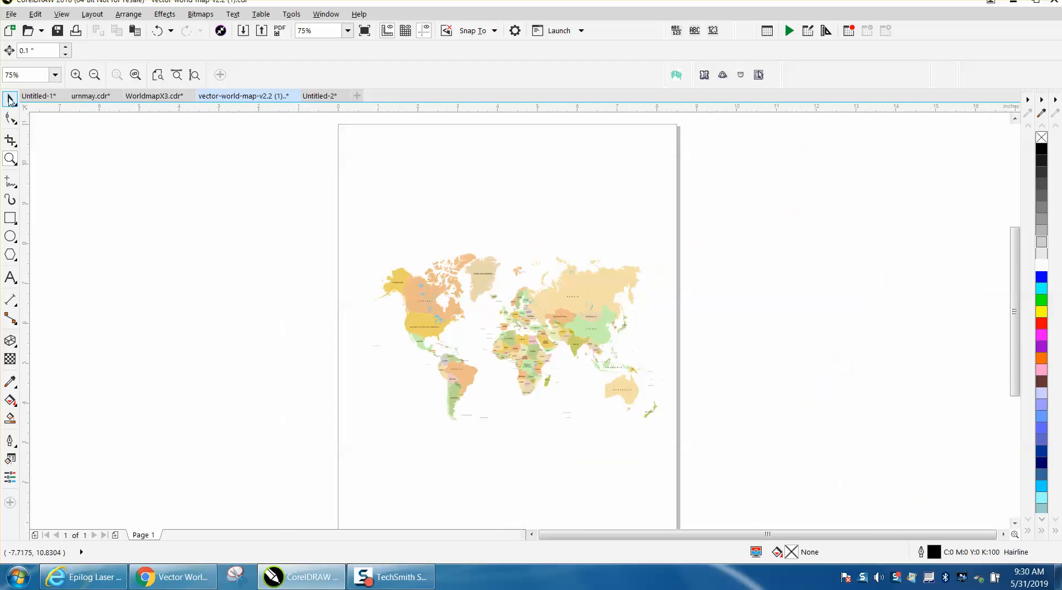
# With nothing selected, enter a 6.0-inch nudge distance on the property bar
pyautogui.click(522, 325)
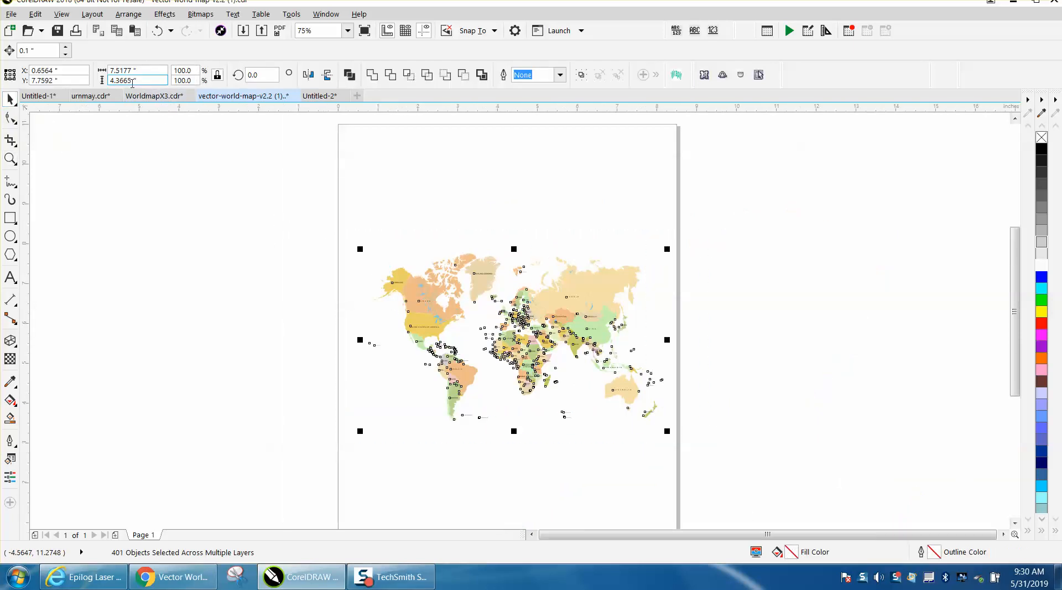
pyautogui.moveTo(136, 80)
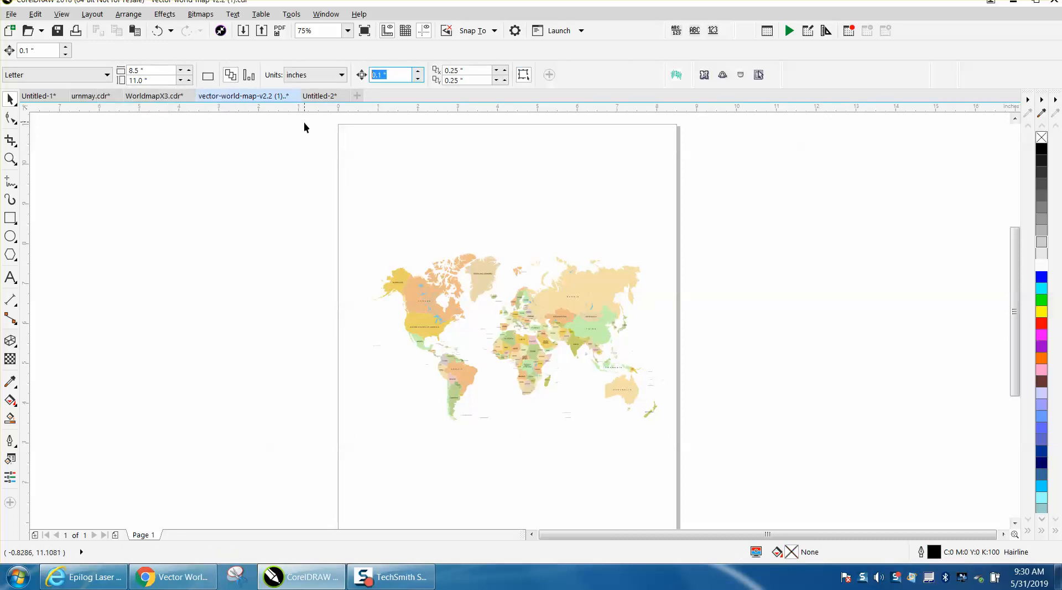
pyautogui.write('6.0')
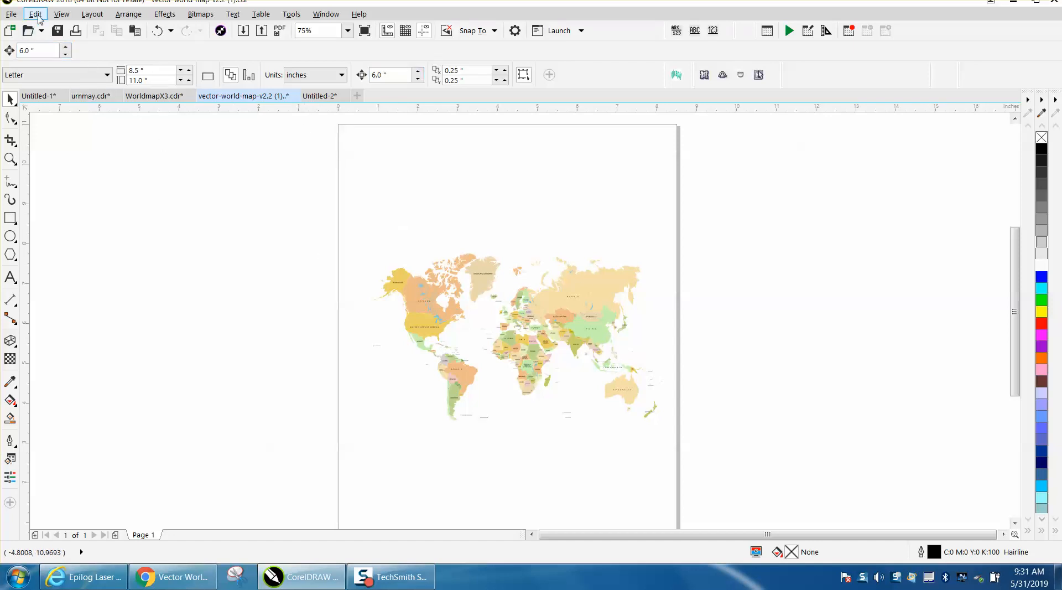
pyautogui.click(36, 14)
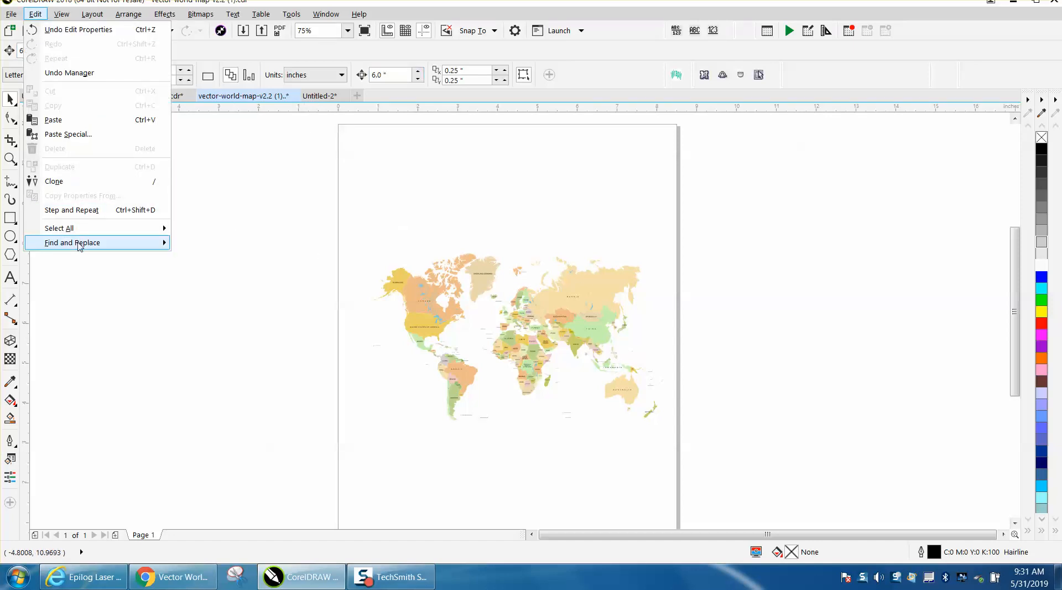
# Run a Find Objects search for uniform black fills, selecting all 199 country labels
pyautogui.click(72, 242)
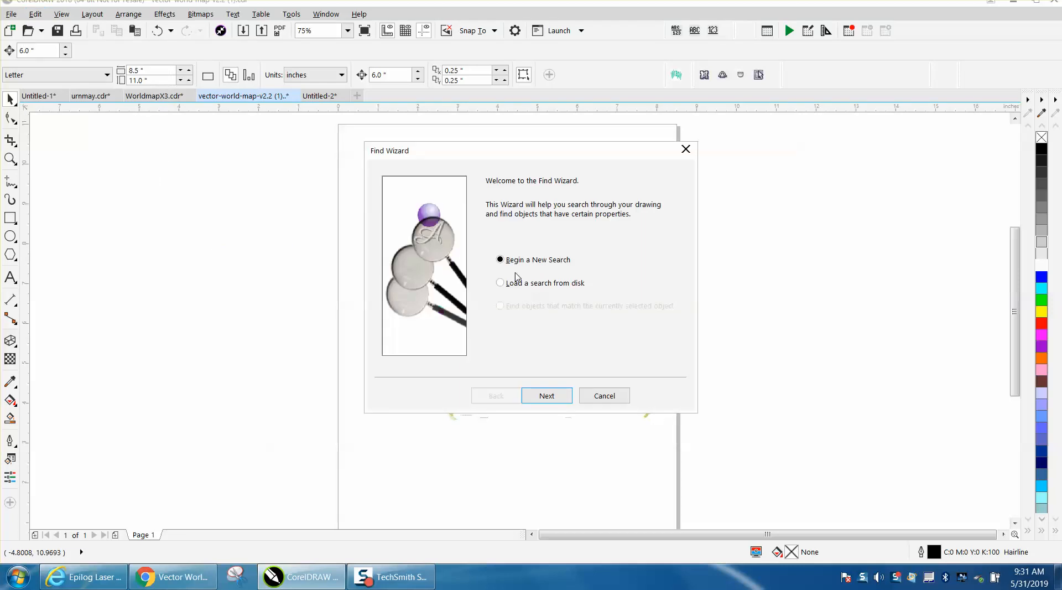
pyautogui.click(547, 396)
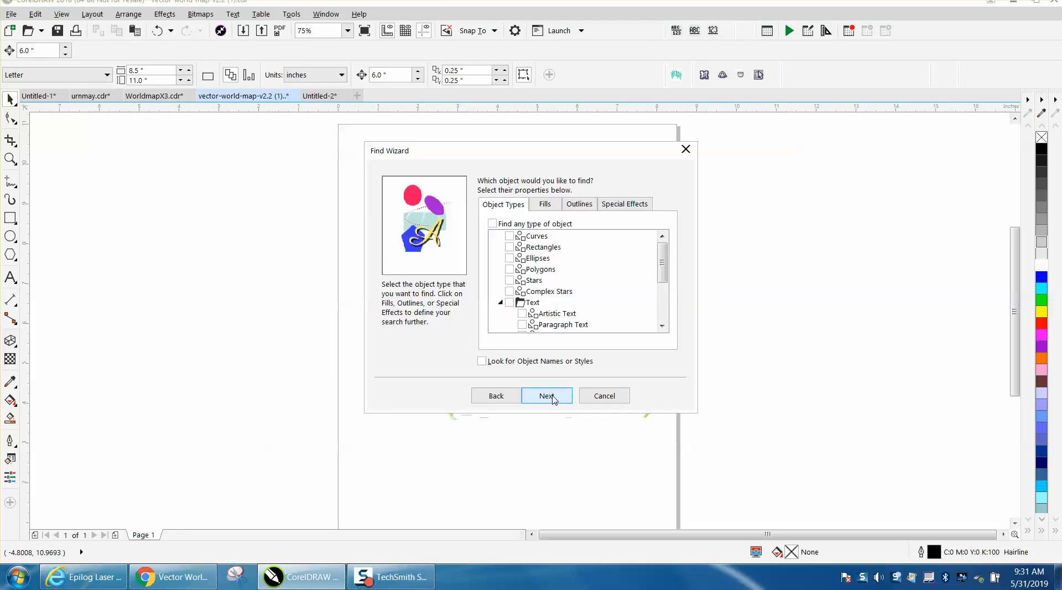
pyautogui.click(546, 396)
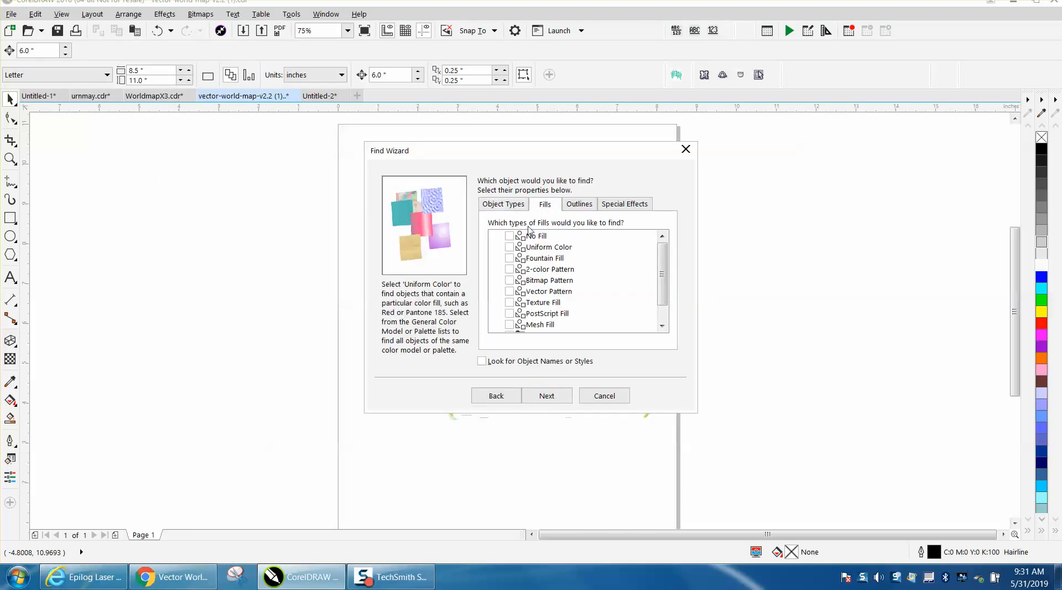
pyautogui.click(546, 395)
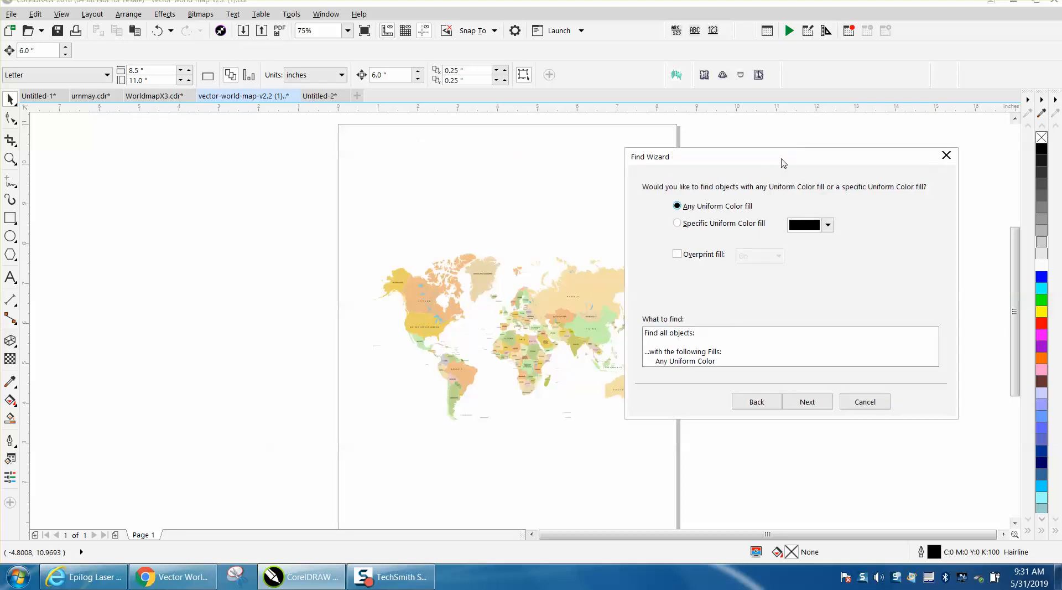
pyautogui.moveTo(806, 401)
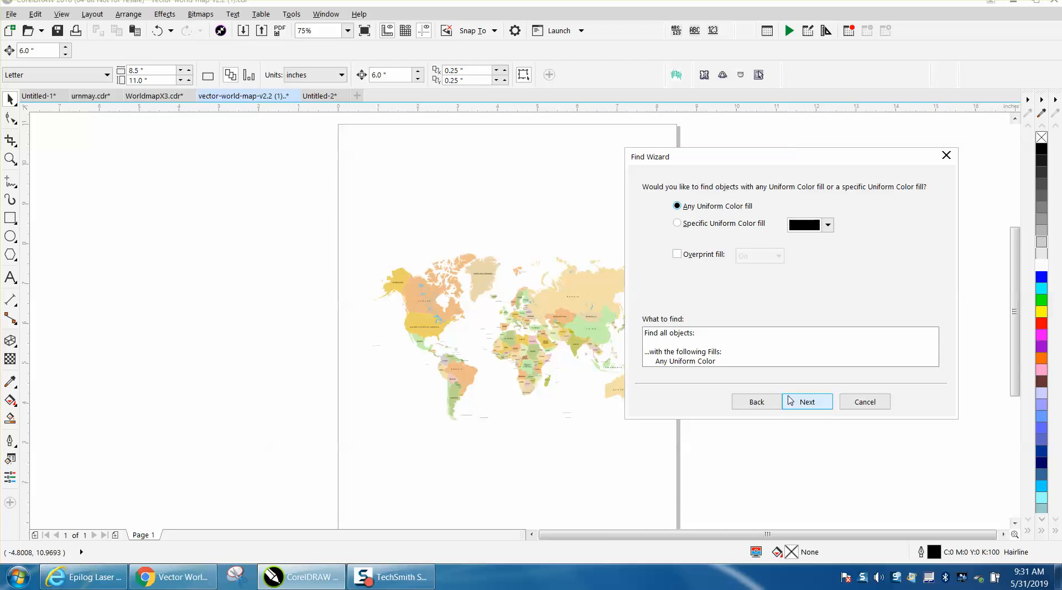
pyautogui.click(676, 223)
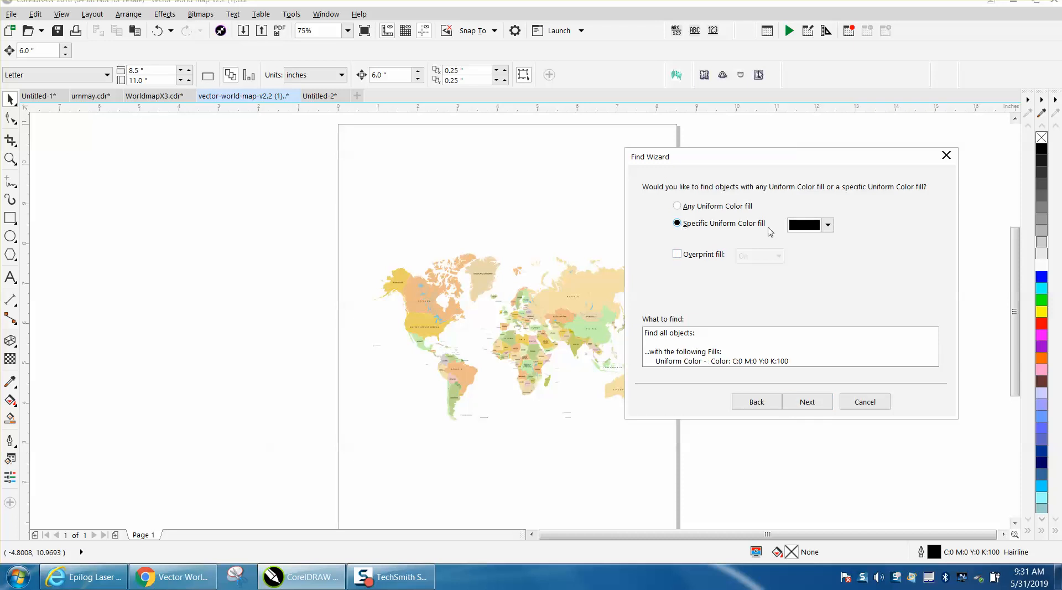
pyautogui.click(826, 224)
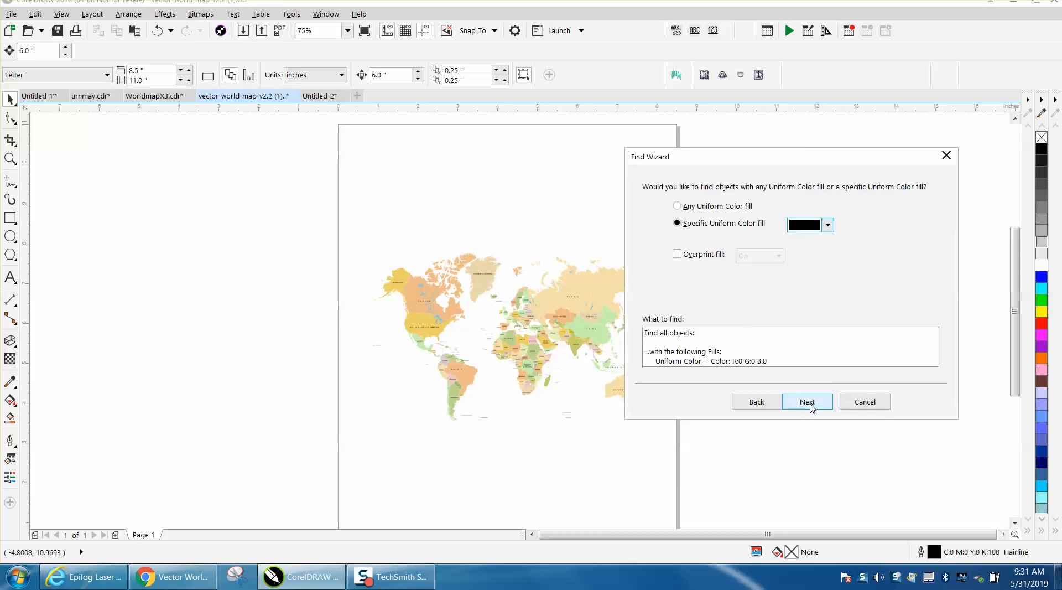
pyautogui.click(806, 402)
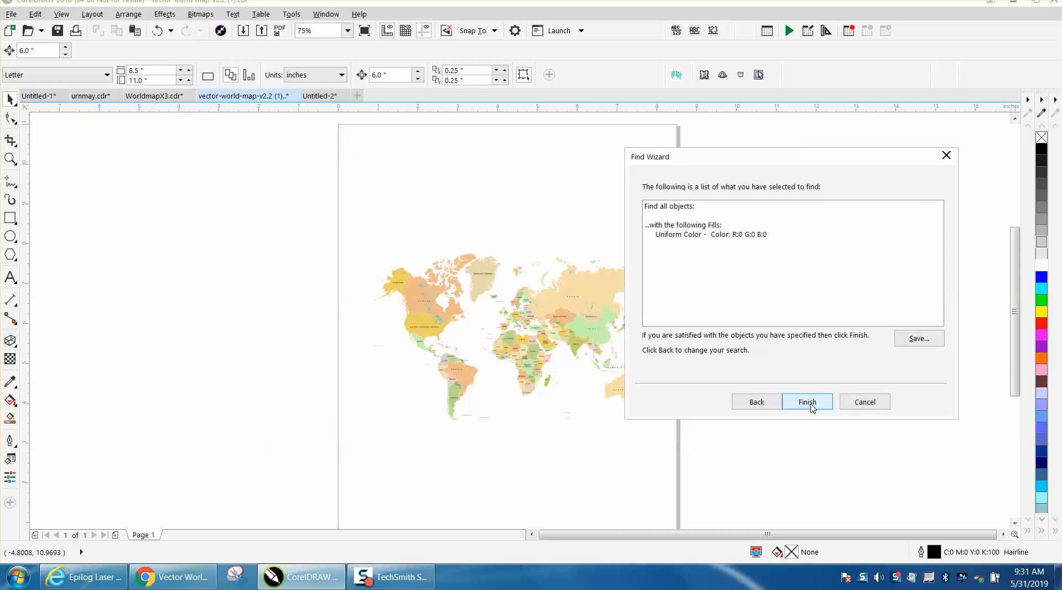
pyautogui.click(806, 401)
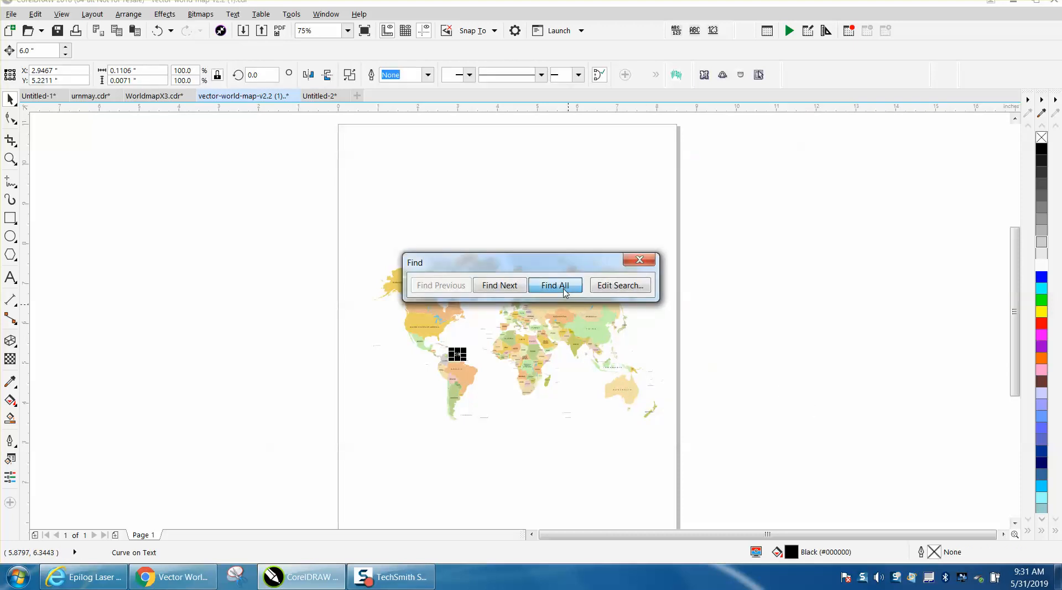
pyautogui.click(555, 285)
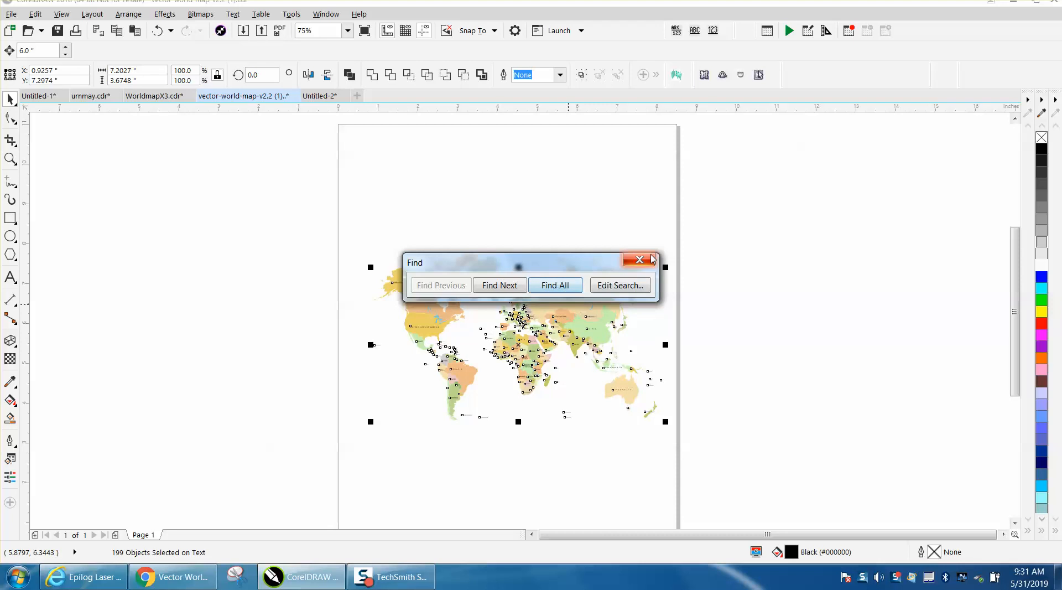
# Close the Find Objects box, keeping the labels selected
pyautogui.click(639, 260)
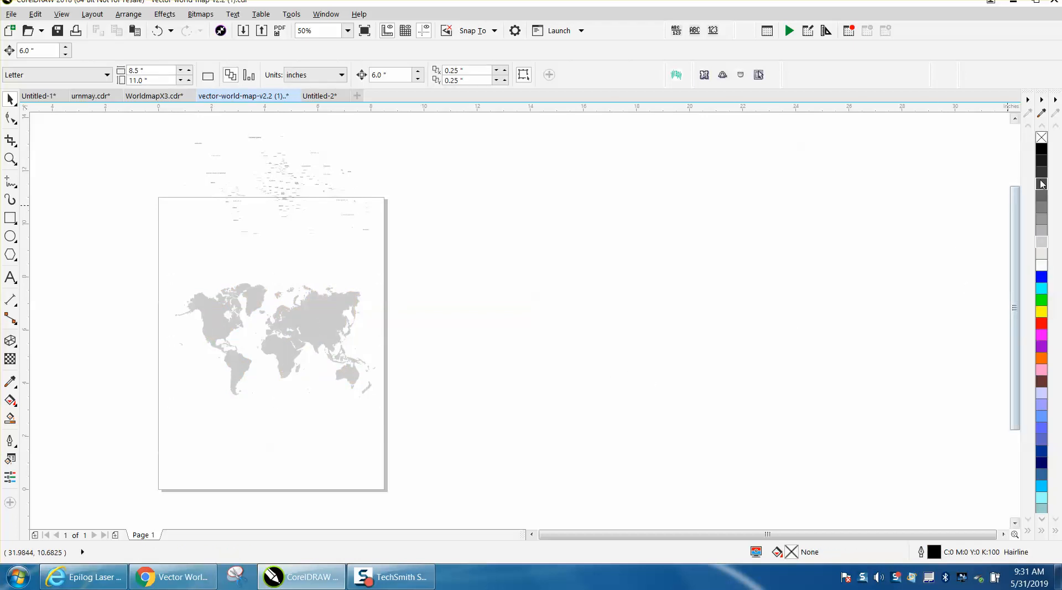
pyautogui.moveTo(1041, 150)
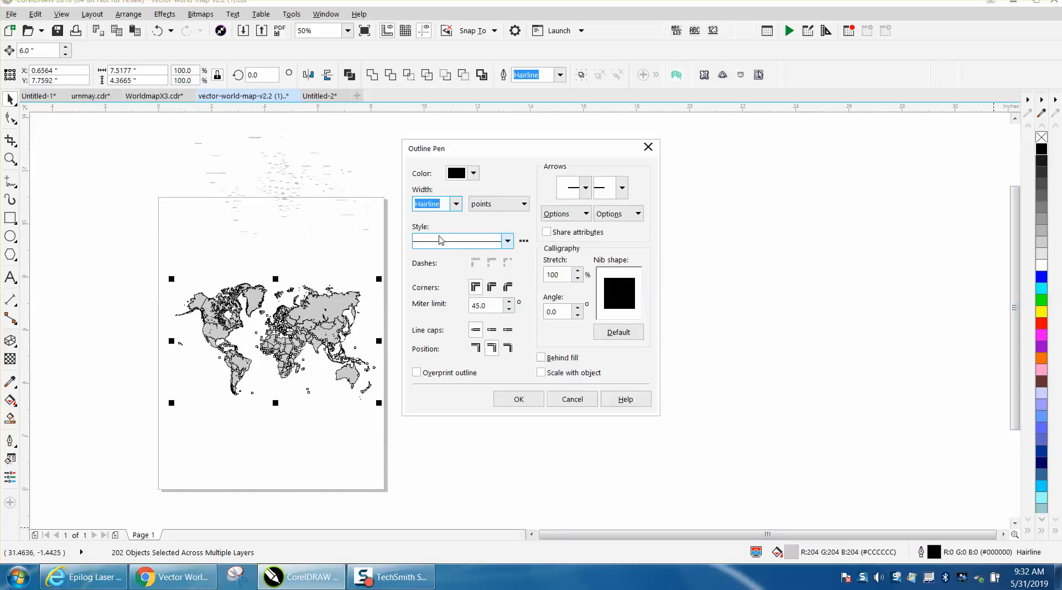
# Give the country outlines a custom 0.25 pt width in the Outline Pen dialog
pyautogui.click(455, 203)
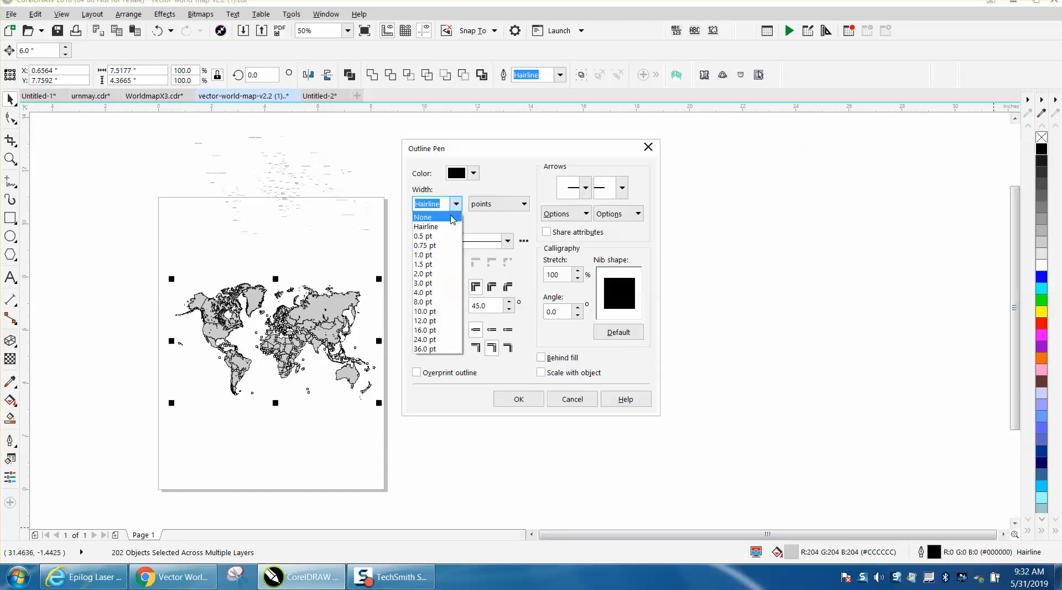
pyautogui.moveTo(432, 236)
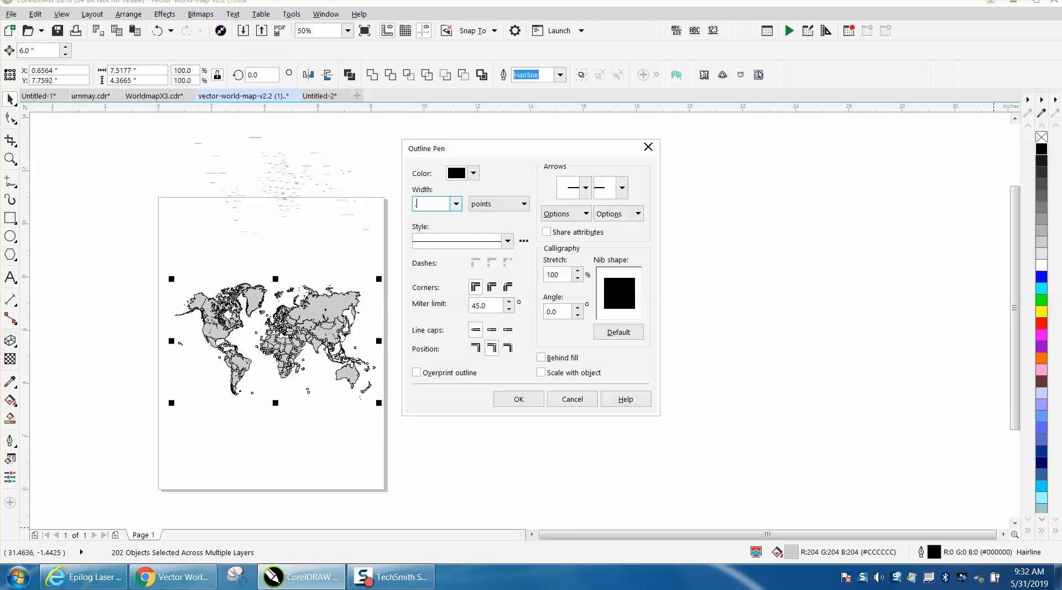
pyautogui.click(518, 399)
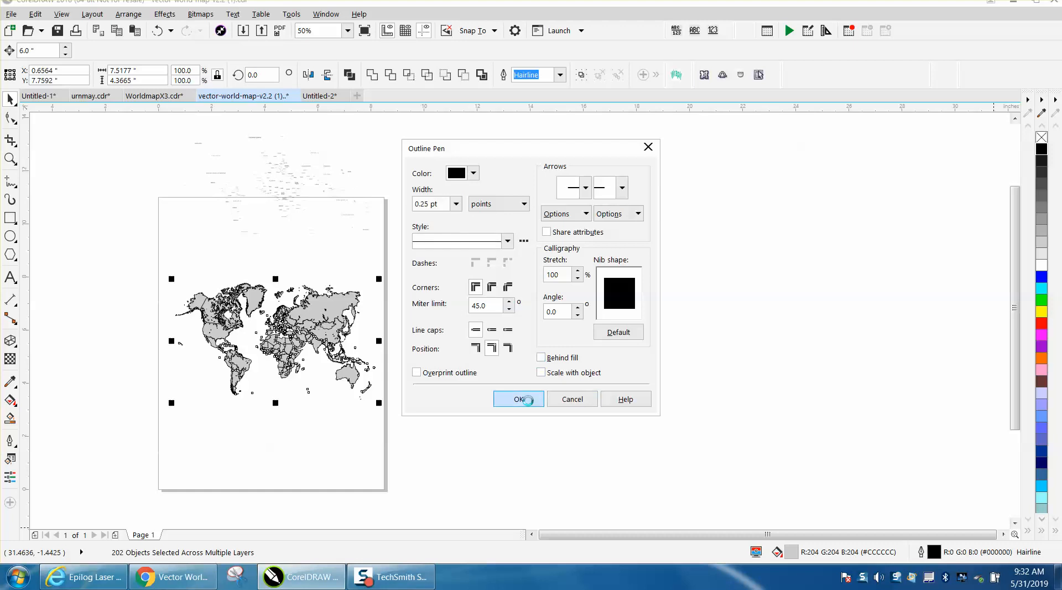
pyautogui.click(518, 398)
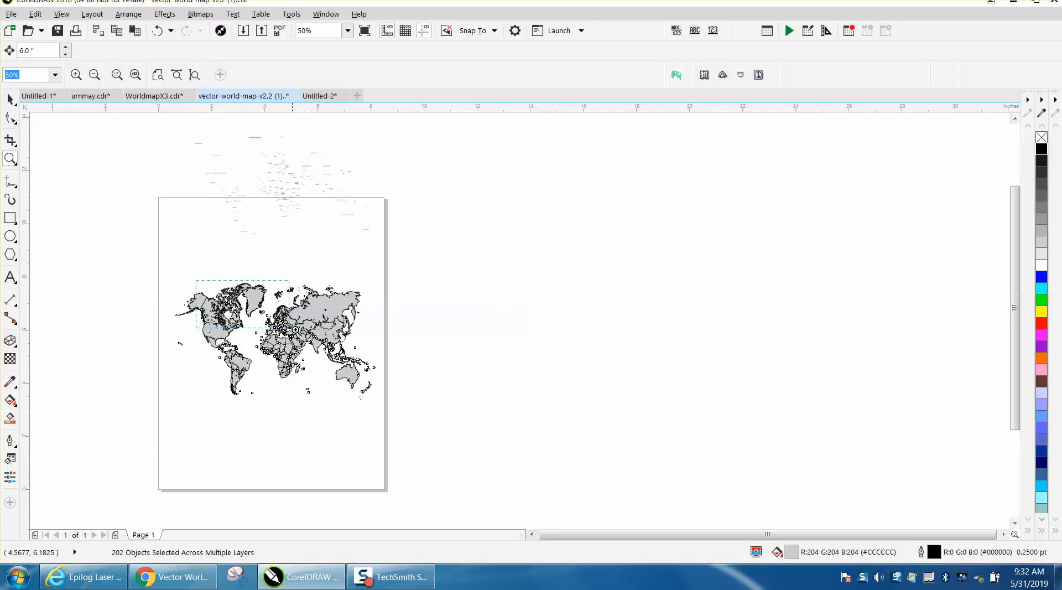
# Move the labels back over the gray map and bring up WorldmapX3.cdr
pyautogui.click(364, 30)
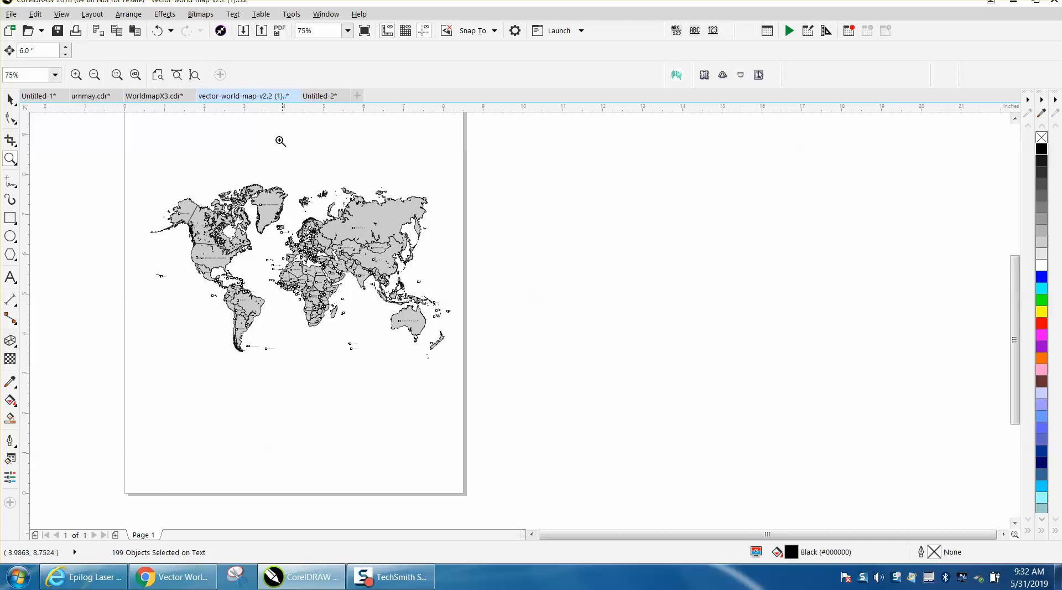
pyautogui.click(154, 95)
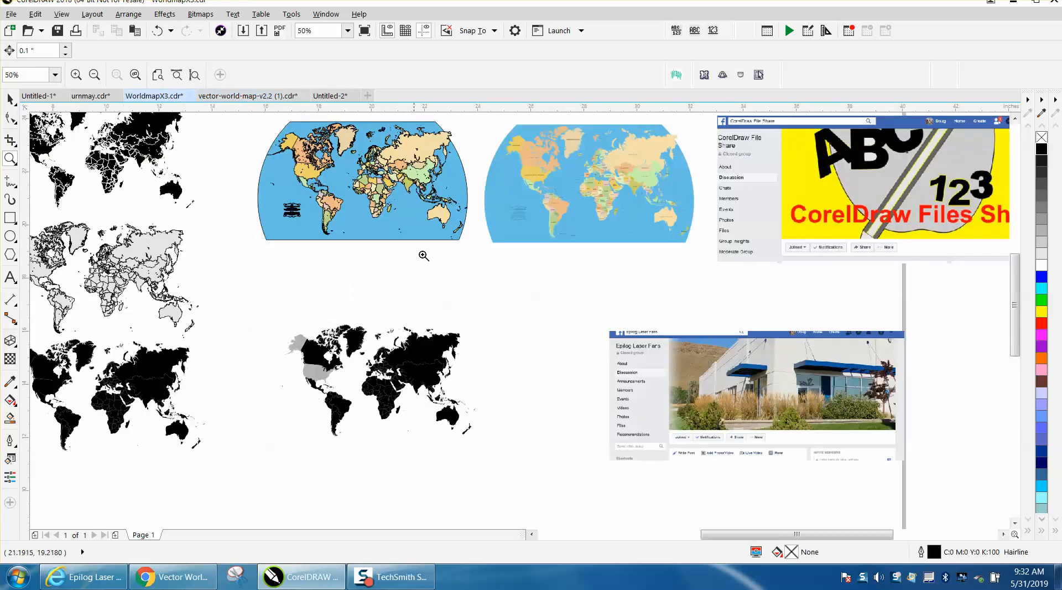
pyautogui.moveTo(428, 347)
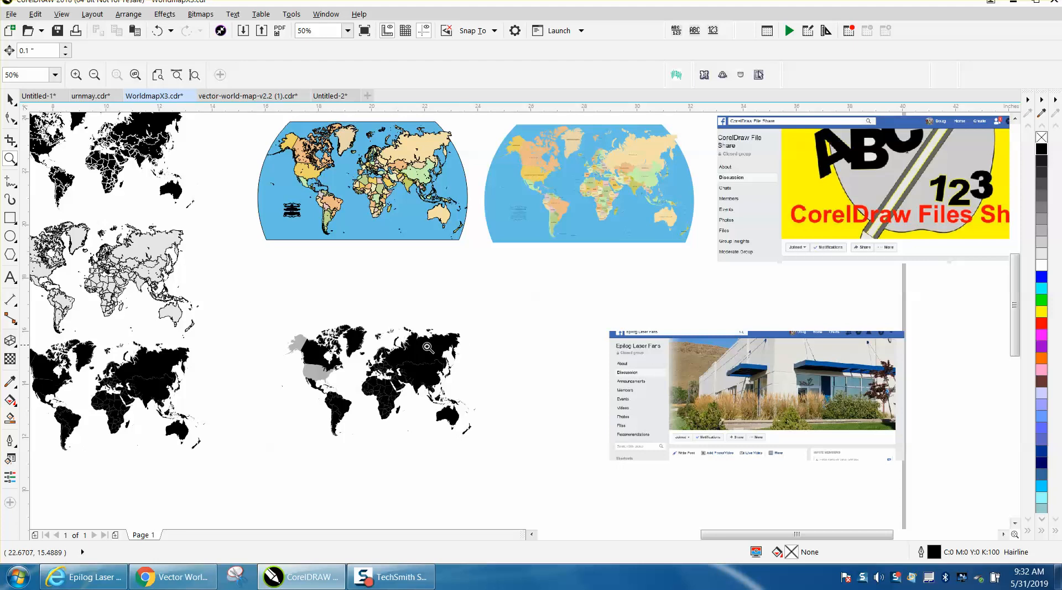
pyautogui.moveTo(399, 328)
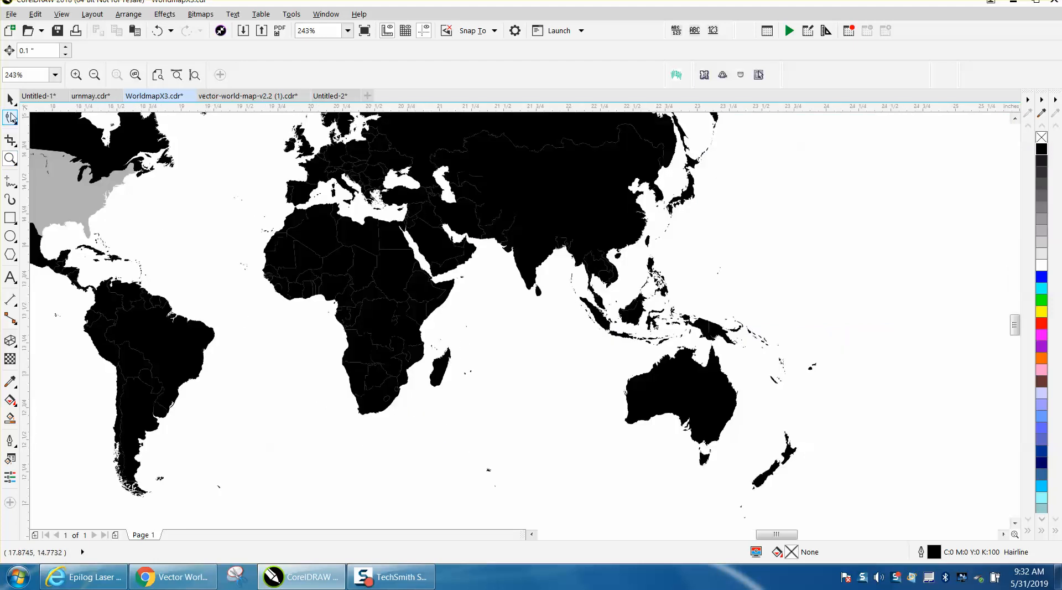
# Fill West and North African countries like Mali, Algeria, Libya in light and darker gray
pyautogui.click(10, 99)
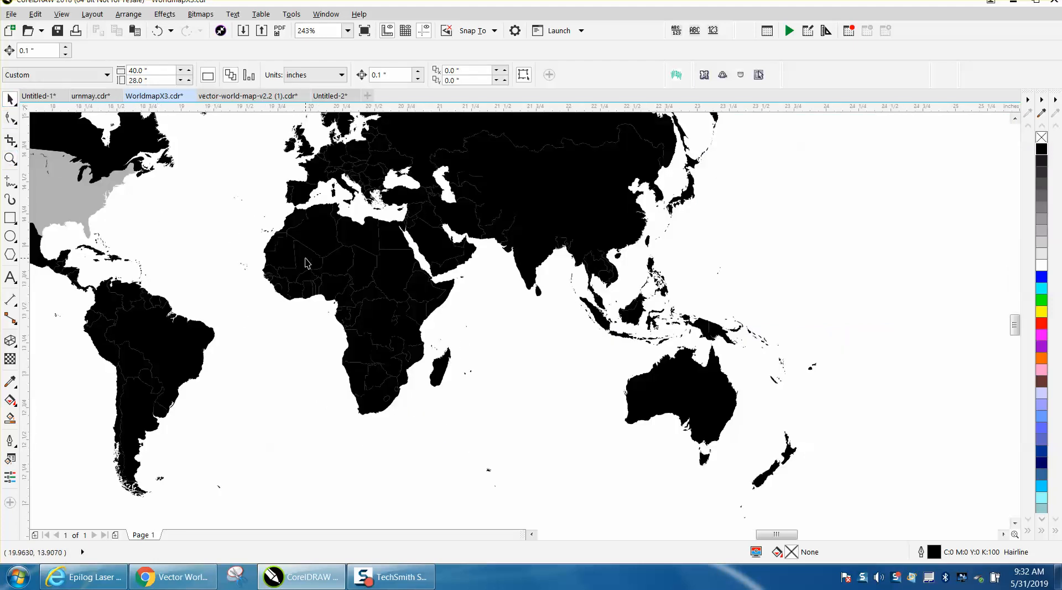
pyautogui.click(299, 261)
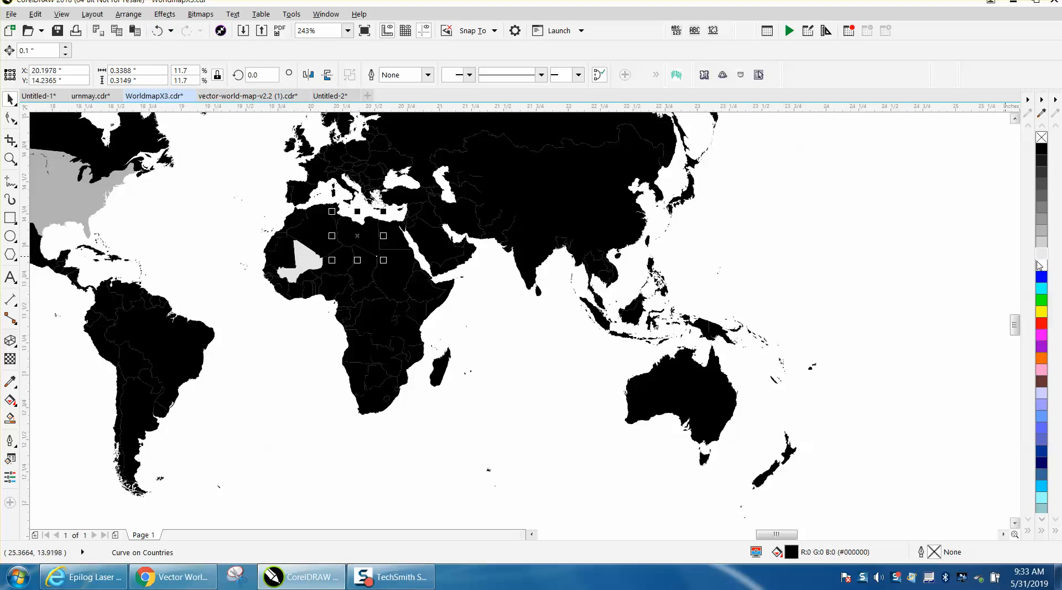
pyautogui.click(1041, 242)
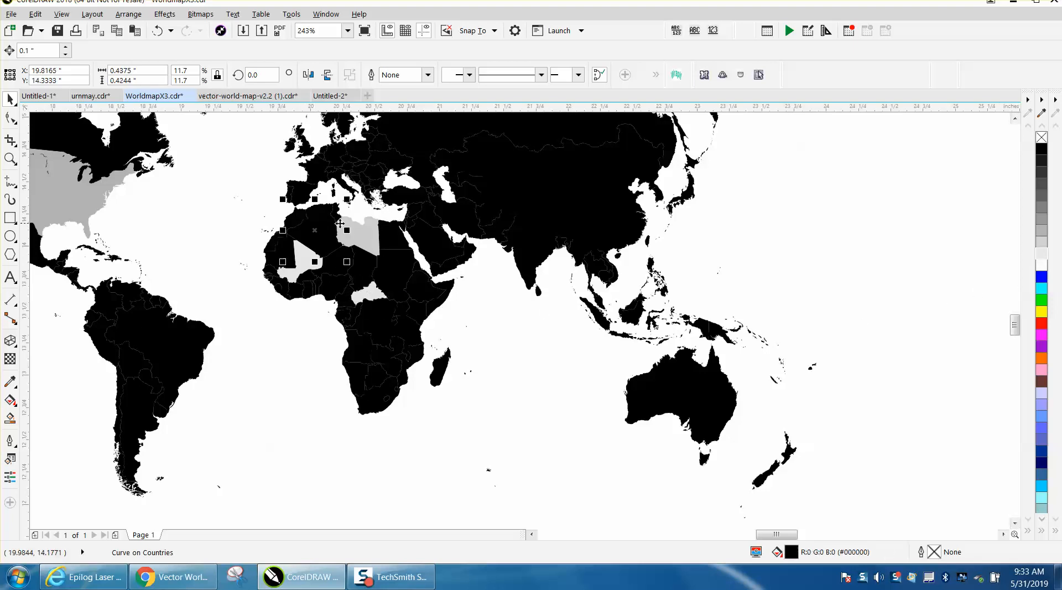
pyautogui.click(313, 230)
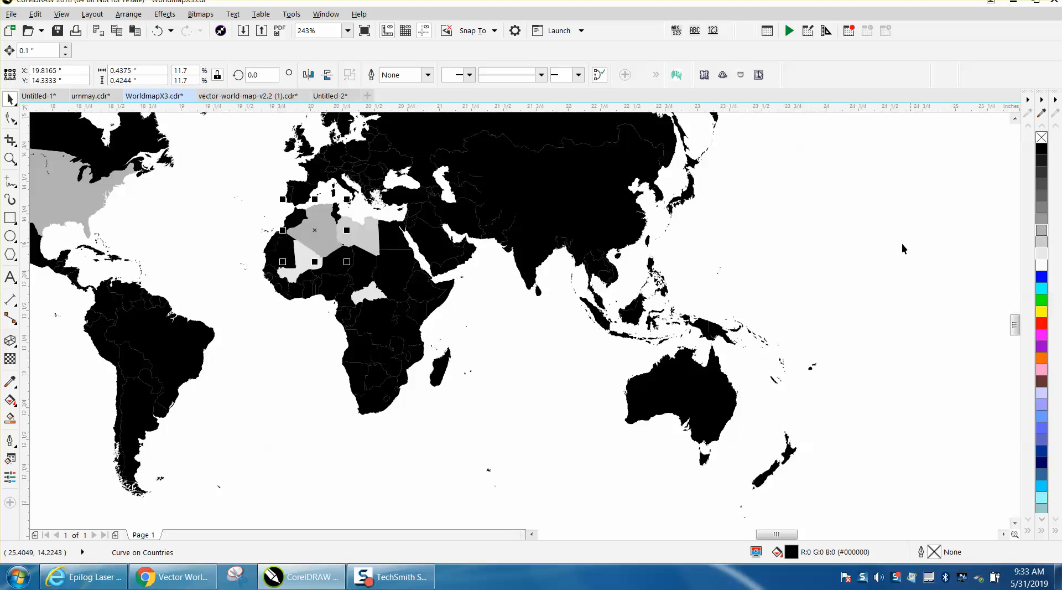
pyautogui.scroll(-3)
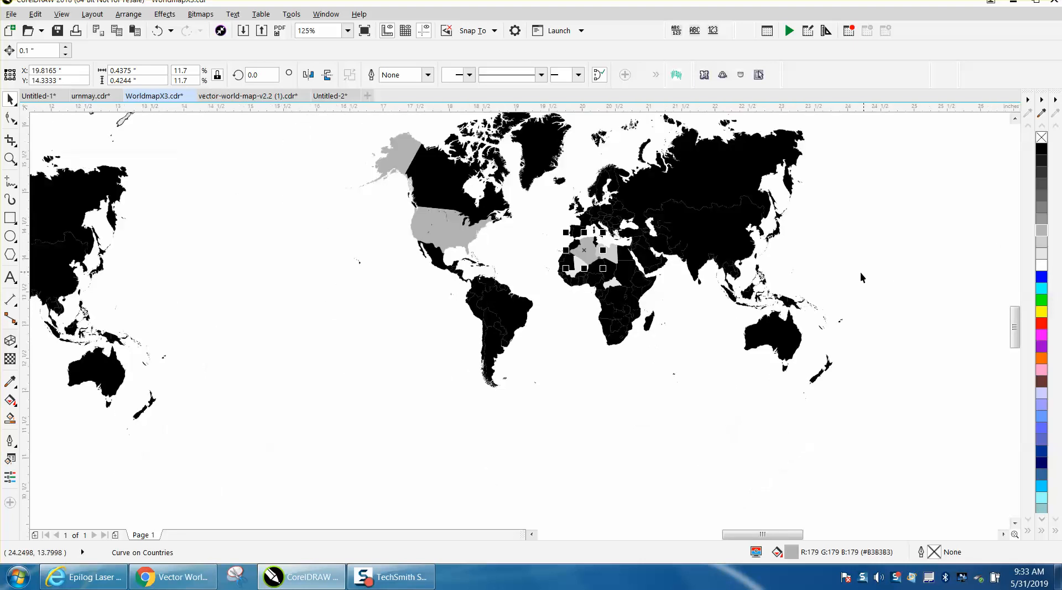